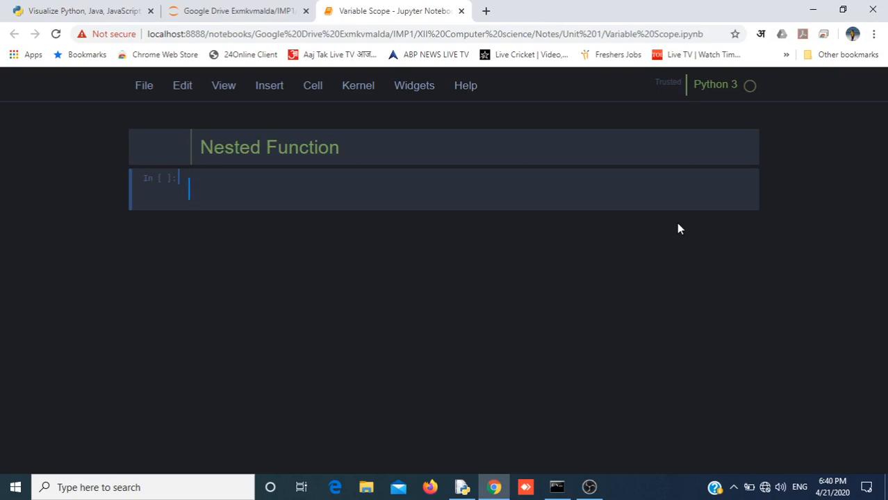
# Write def Outer(): with print("in Outer Function") inside, followed by an Outer() call.
pyautogui.write('def')
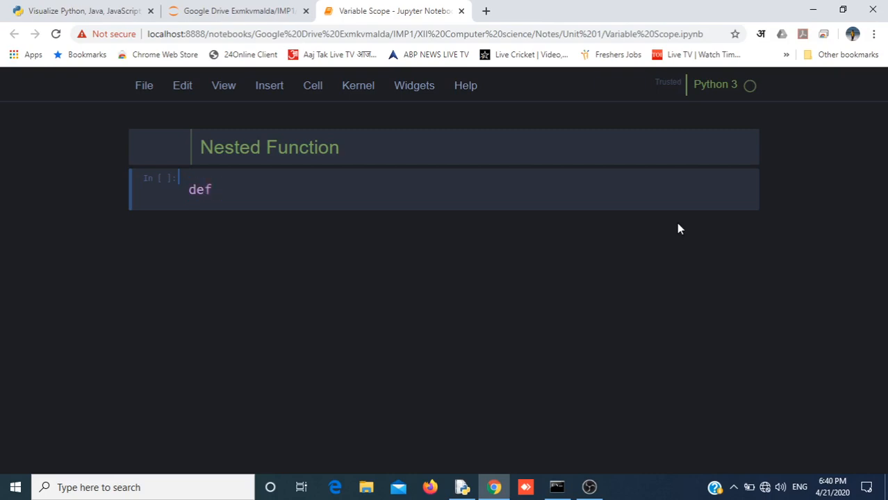
pyautogui.write('Outer():')
pyautogui.write('p')
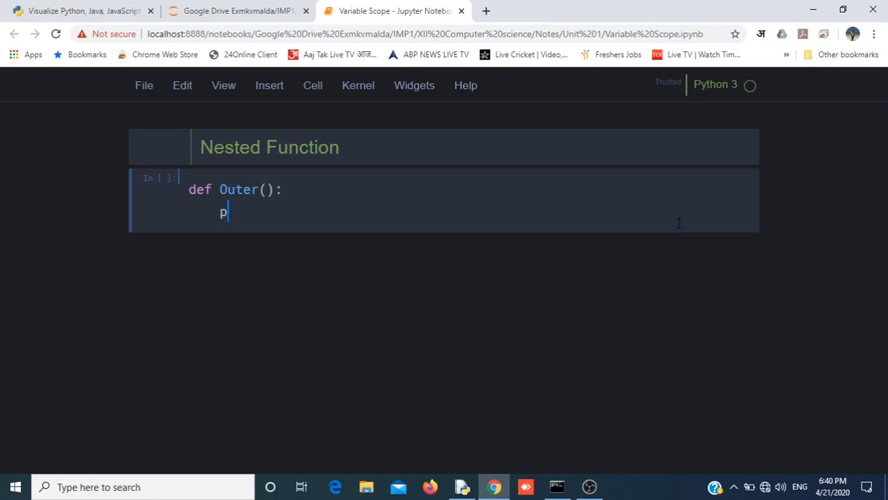
pyautogui.write('rint(')
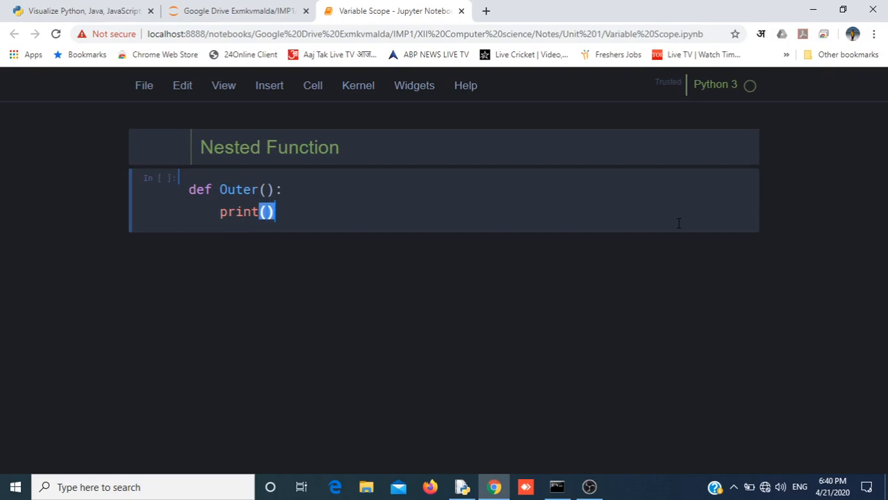
pyautogui.write('"i')
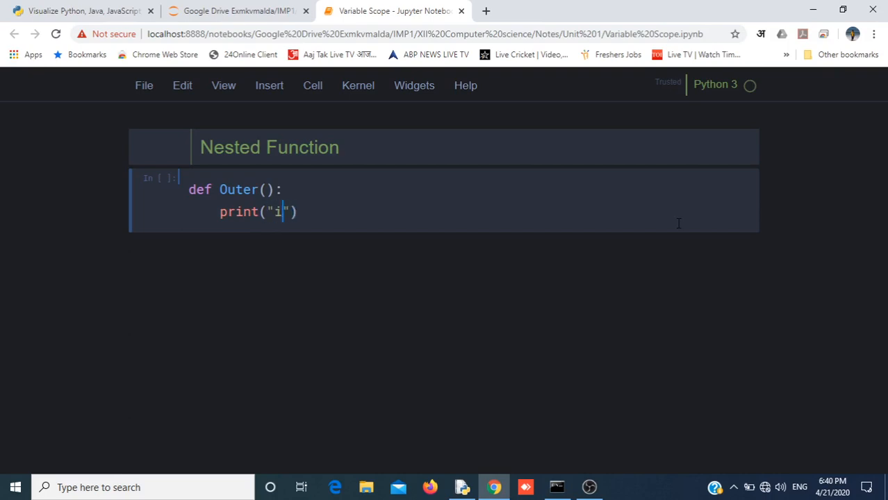
pyautogui.write('n O')
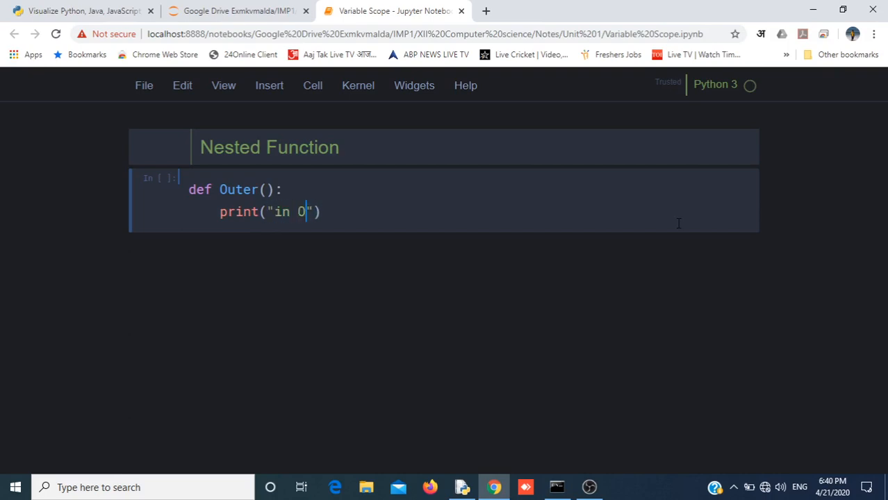
pyautogui.write('uter')
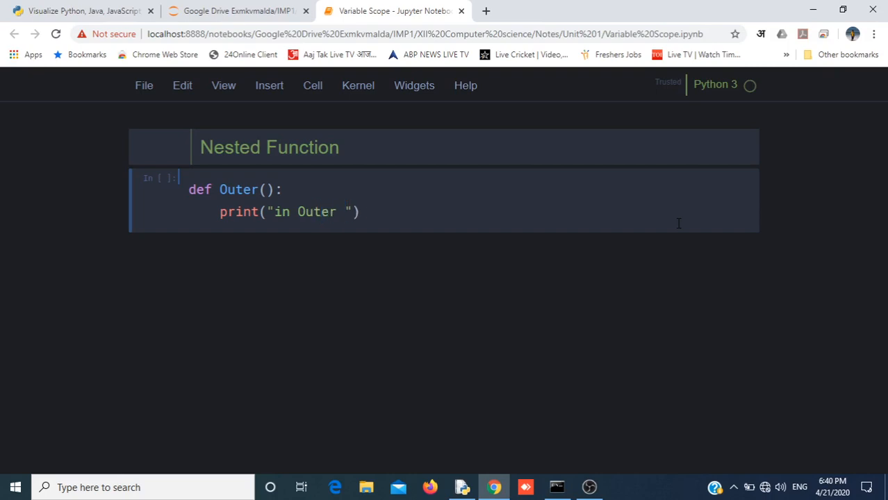
pyautogui.write('Function')
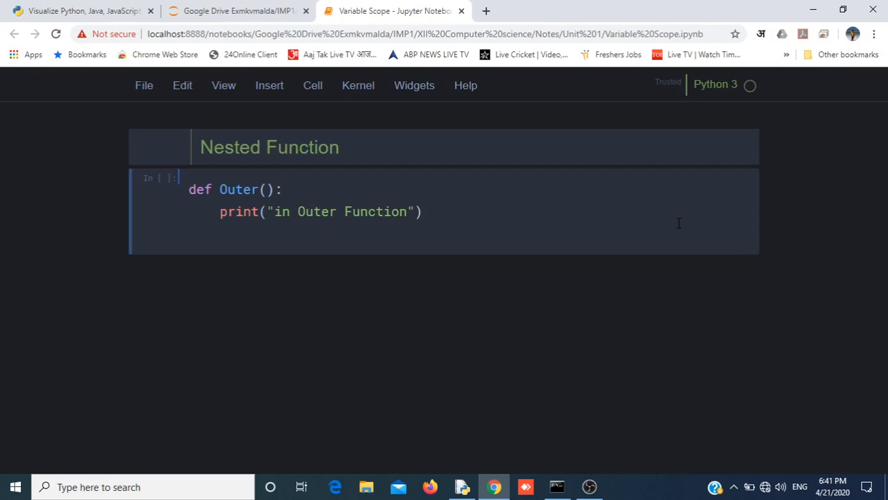
pyautogui.write('Outer()')
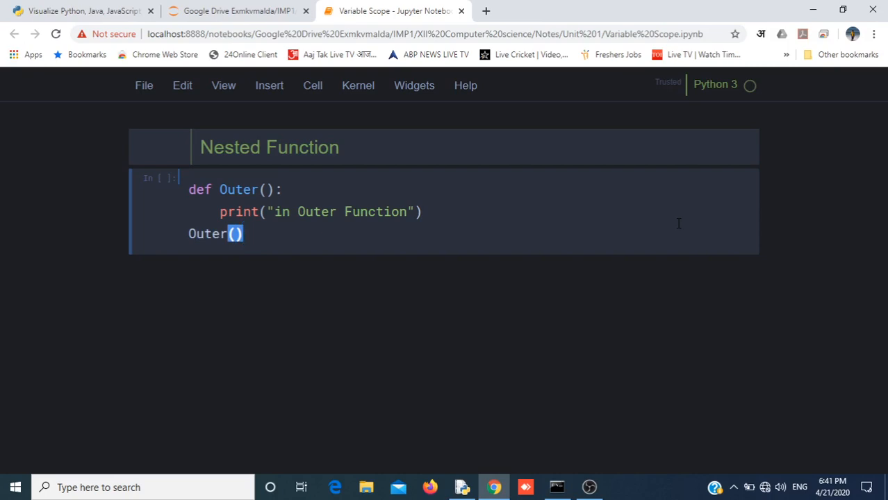
# Run the cell to print "in Outer Function", then add a blank line after the print.
pyautogui.press('Shift+Enter')
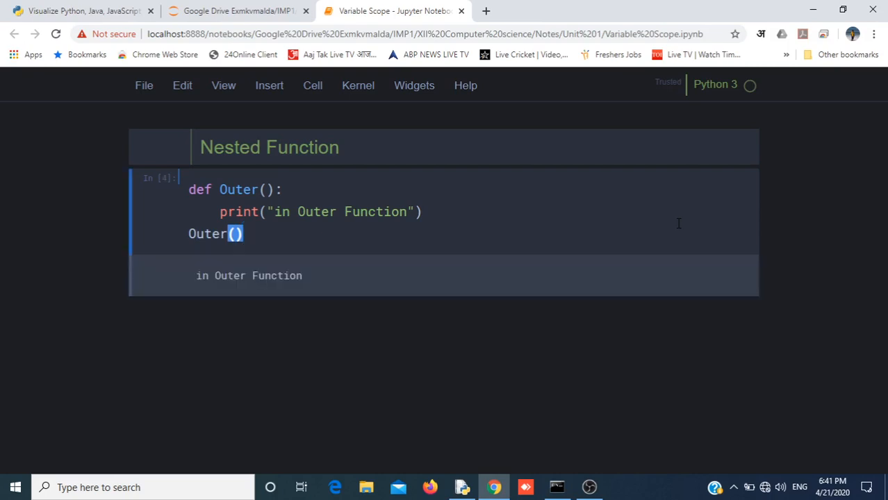
pyautogui.moveTo(197, 274)
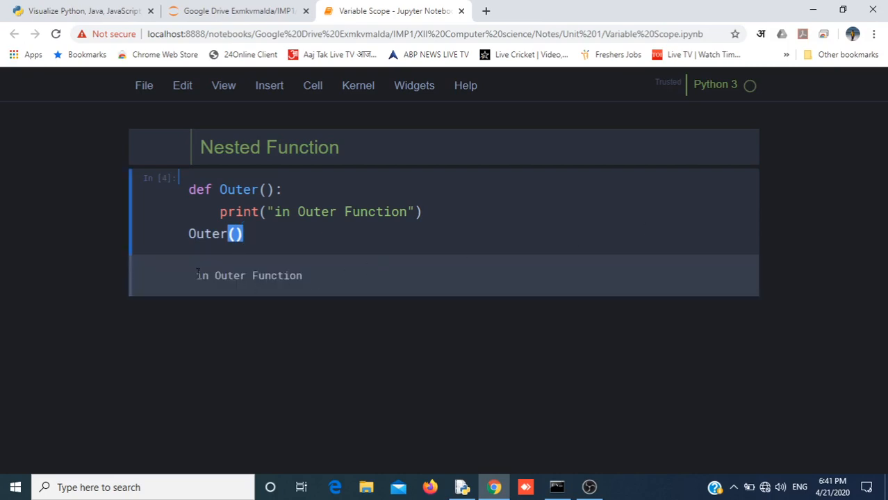
pyautogui.moveTo(418, 232)
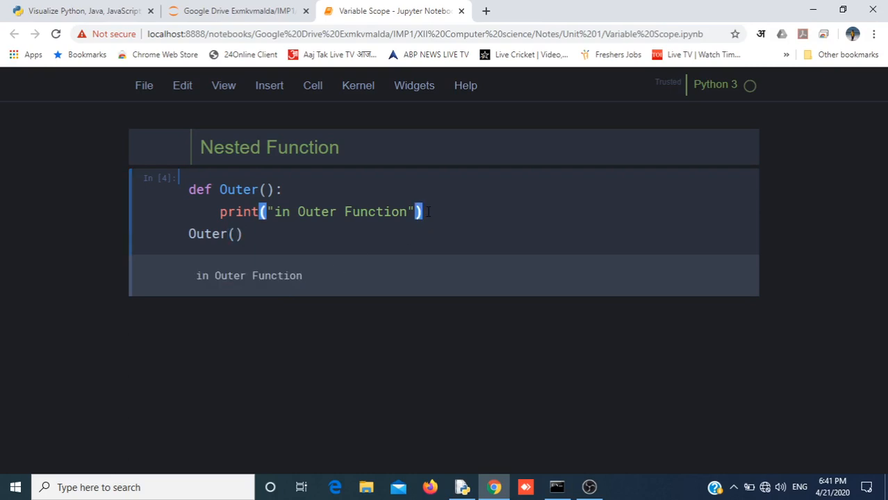
pyautogui.press('Enter')
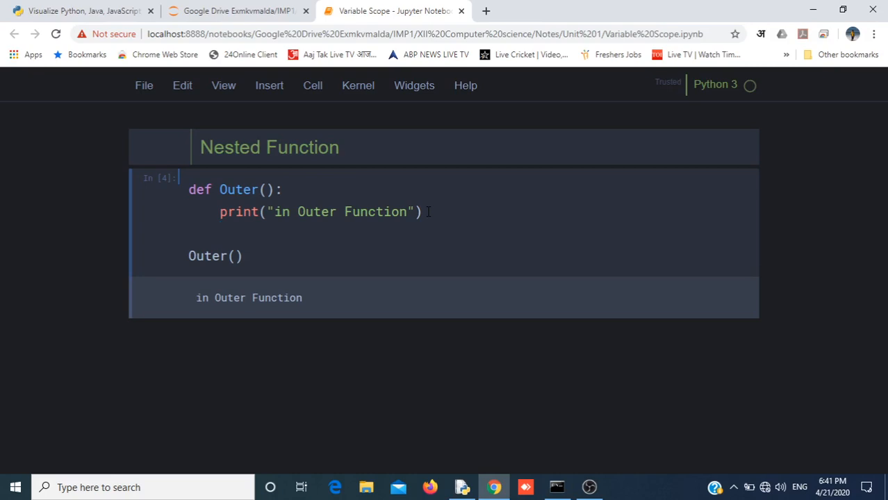
# Nest def Inner(): printing "In Inner Function" inside Outer() and rerun the cell.
pyautogui.write('def I')
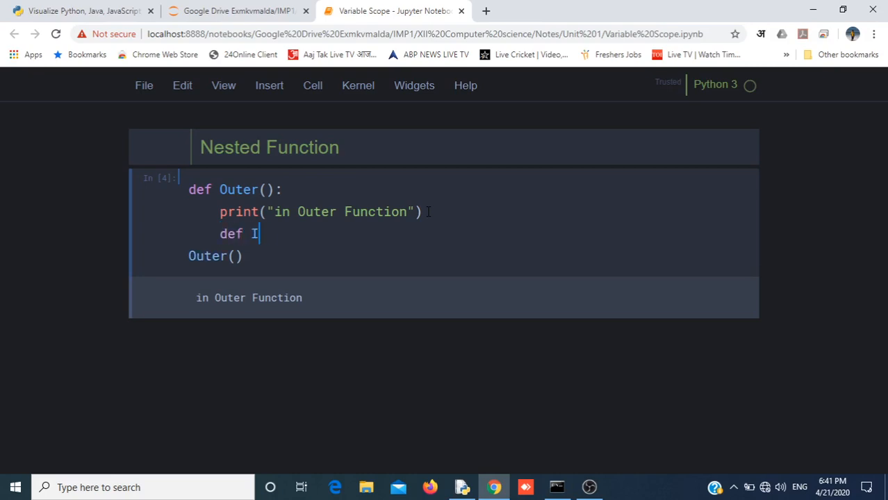
pyautogui.write('nner')
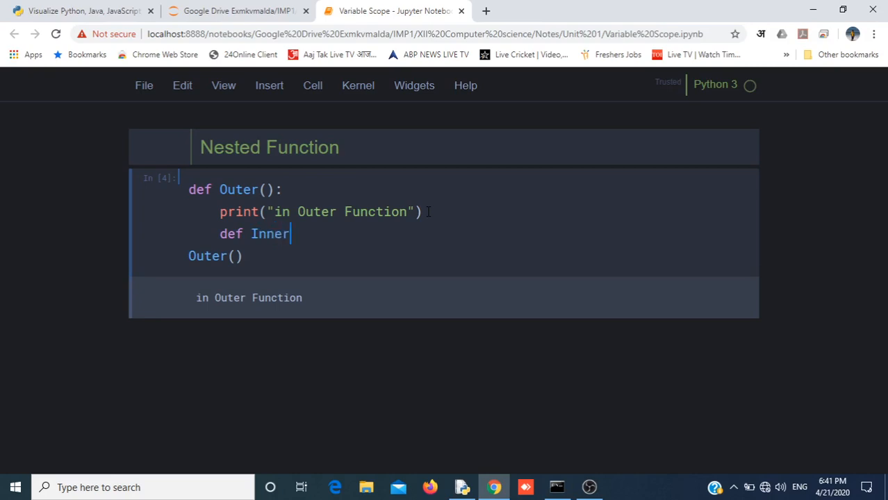
pyautogui.write('()')
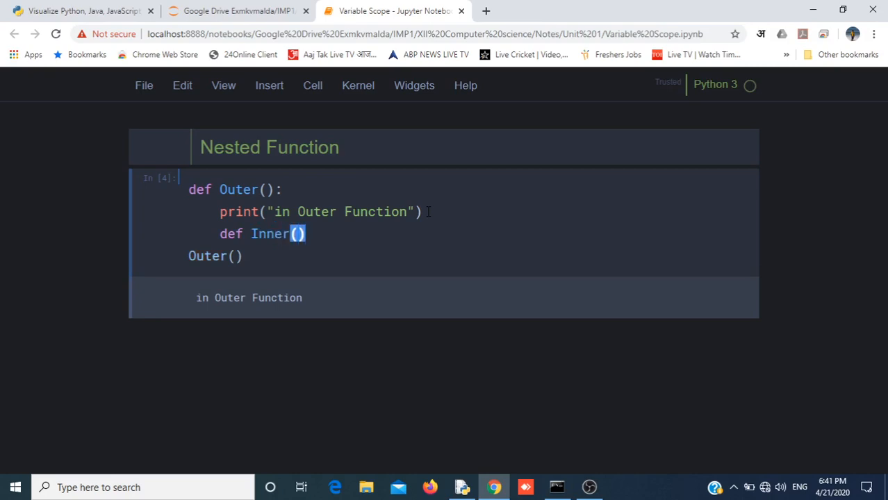
pyautogui.write(':')
pyautogui.write('print("')
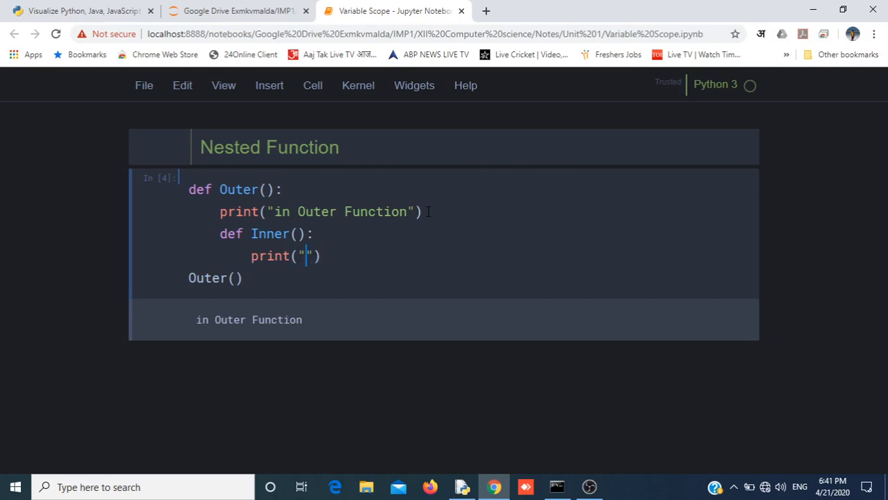
pyautogui.write('In Inner Fun')
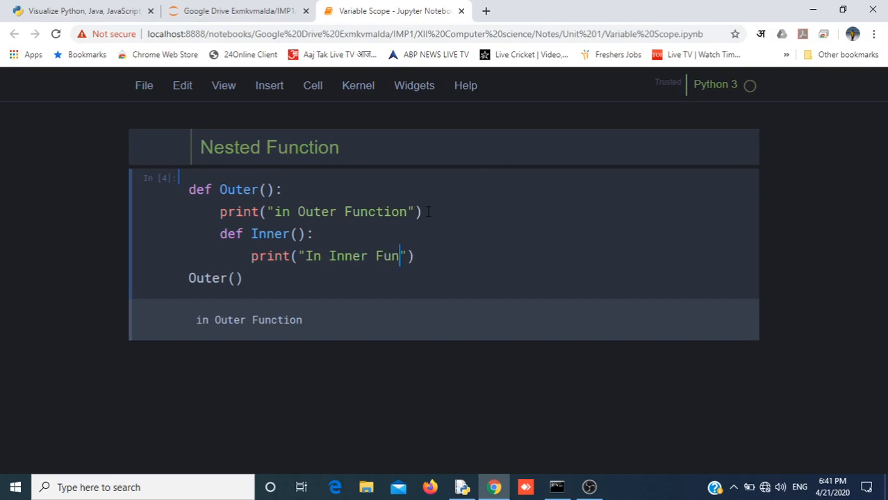
pyautogui.write('ction')
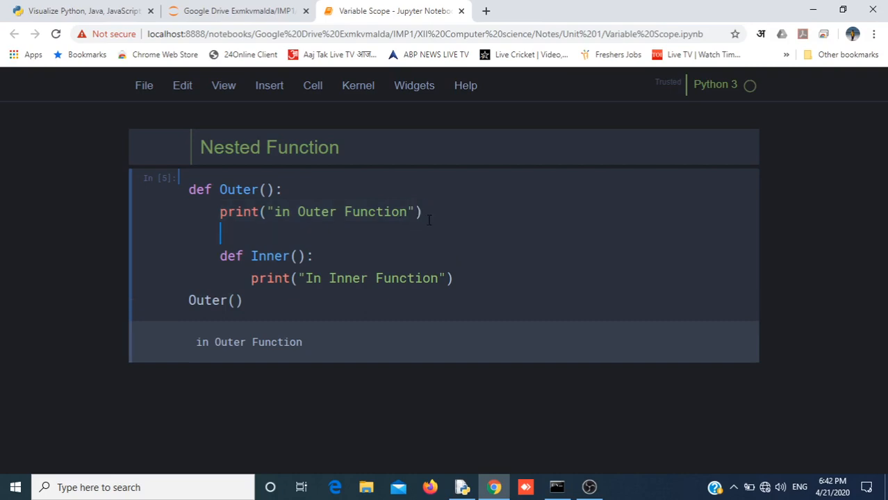
# Insert an Inner() call above Inner's definition inside Outer(), triggering UnboundLocalError on rerun.
pyautogui.write('I')
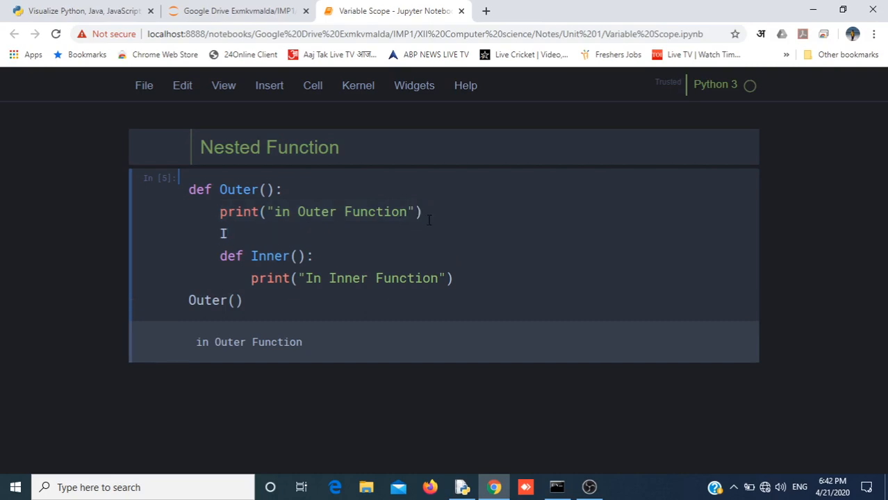
pyautogui.write('nner')
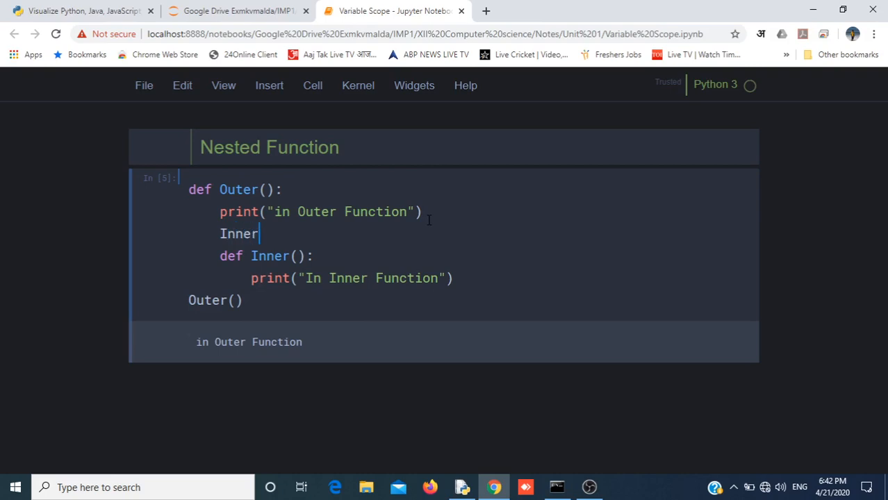
pyautogui.write('()')
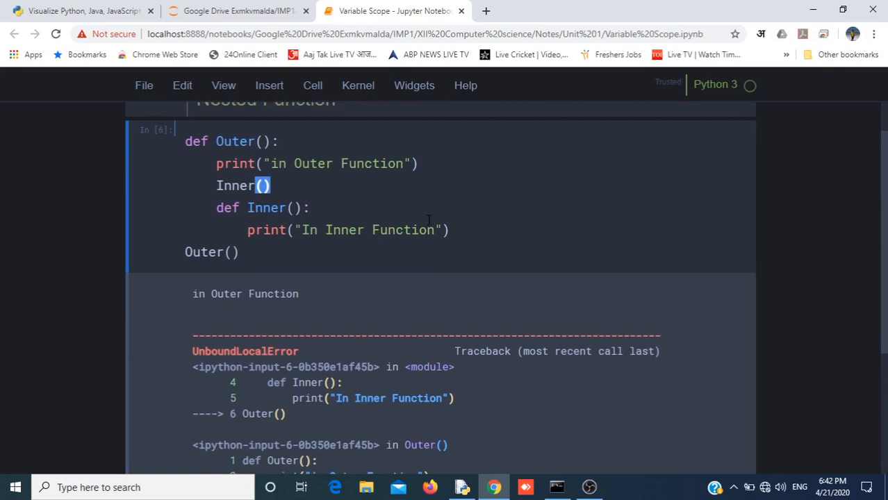
# Scroll through the traceback and highlight the UnboundLocalError explanation.
pyautogui.scroll(-3)
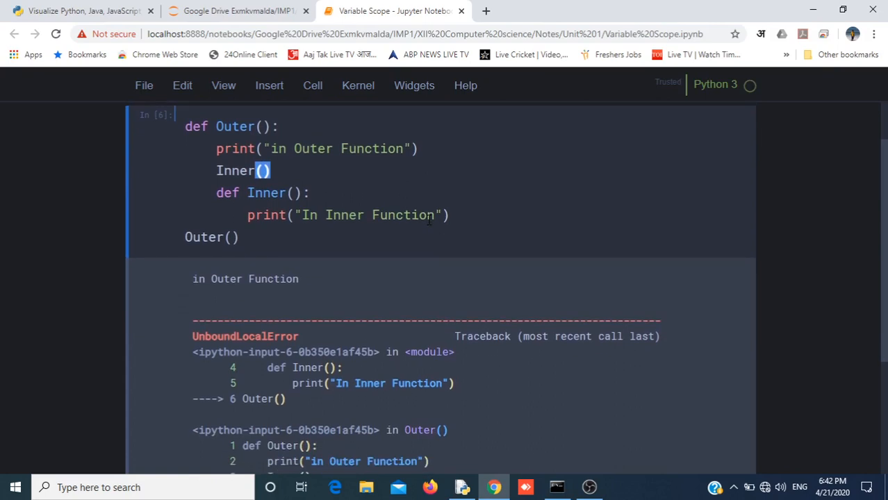
pyautogui.scroll(-3)
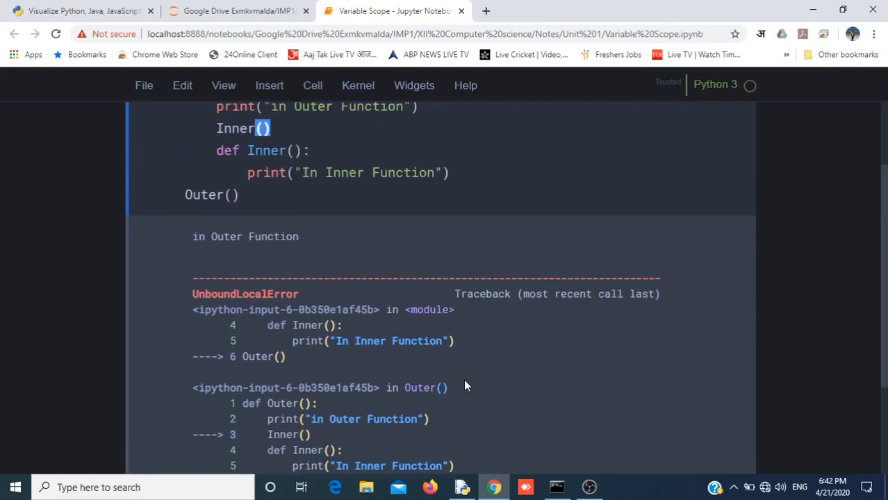
pyautogui.scroll(-3)
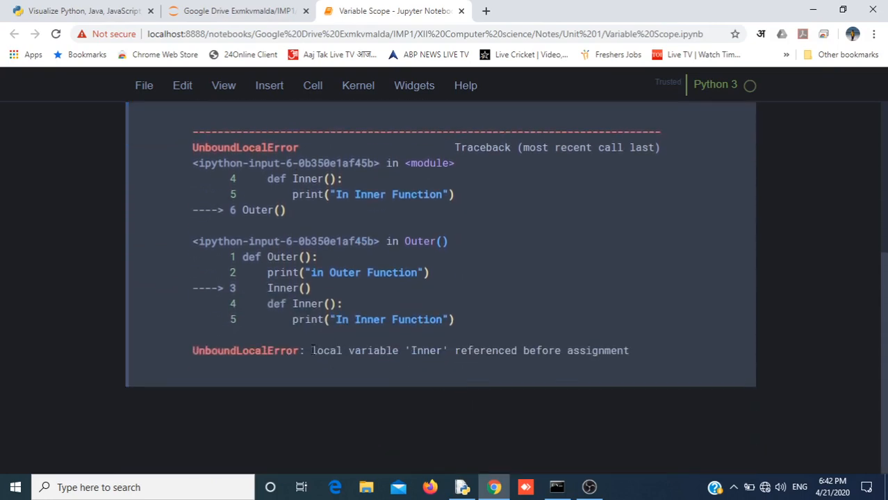
pyautogui.moveTo(312, 350); pyautogui.dragTo(517, 351)
pyautogui.write('Inner()')
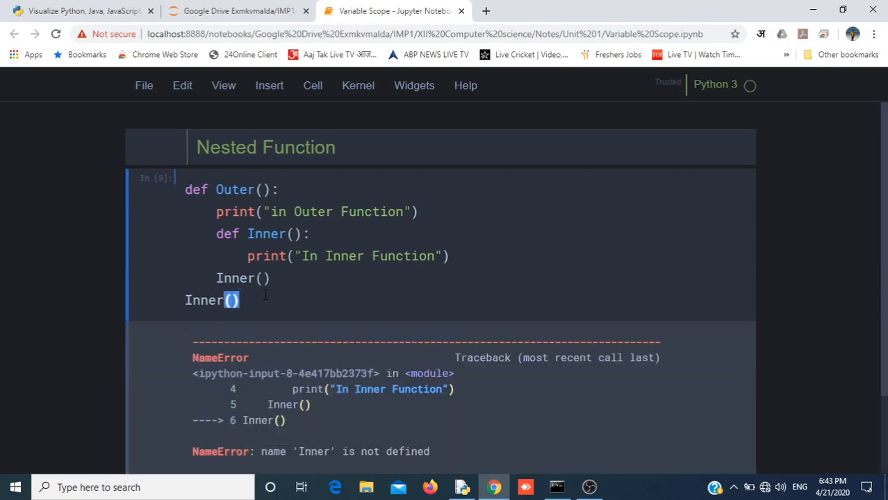
pyautogui.scroll(-3)
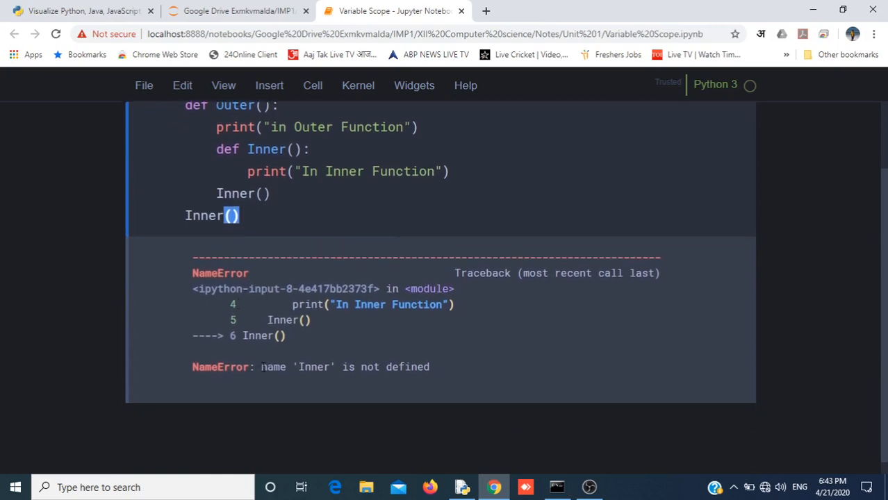
pyautogui.moveTo(262, 367); pyautogui.dragTo(430, 367)
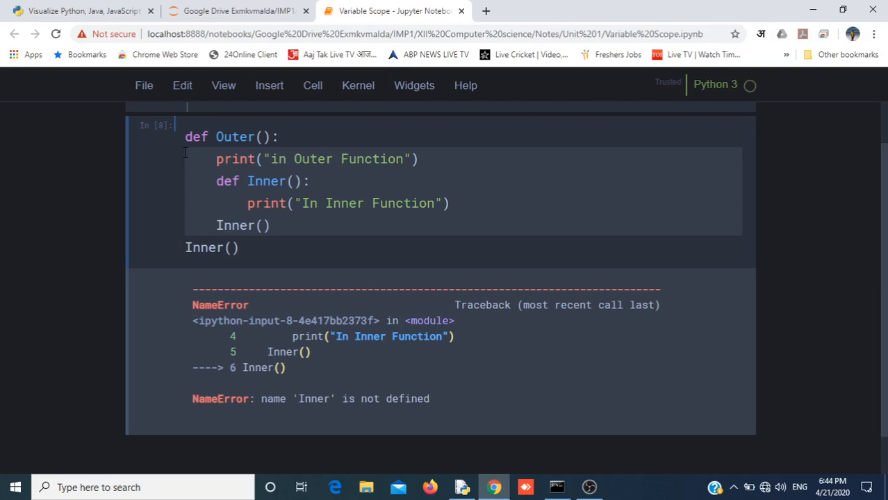
pyautogui.moveTo(191, 153)
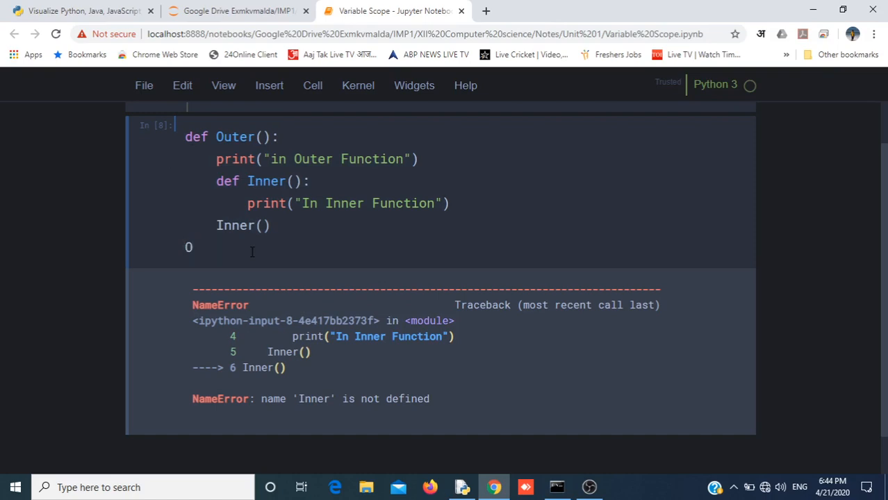
# Change the top-level call to Outer() so both messages print on rerun.
pyautogui.write('Outer()')
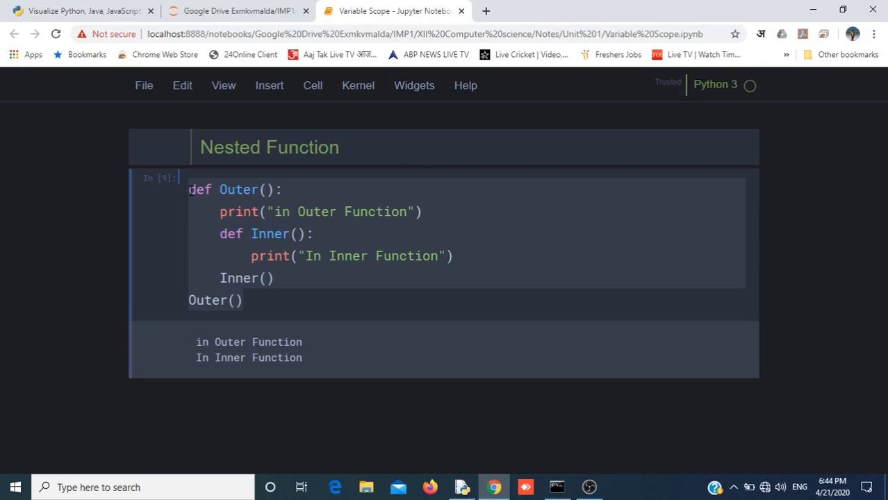
# Save the notebook with Ctrl+S.
pyautogui.press('Ctrl+s')
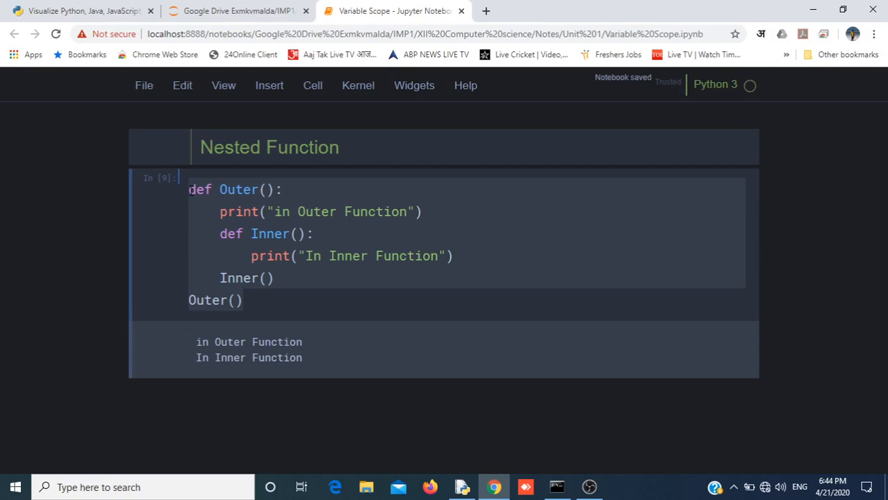